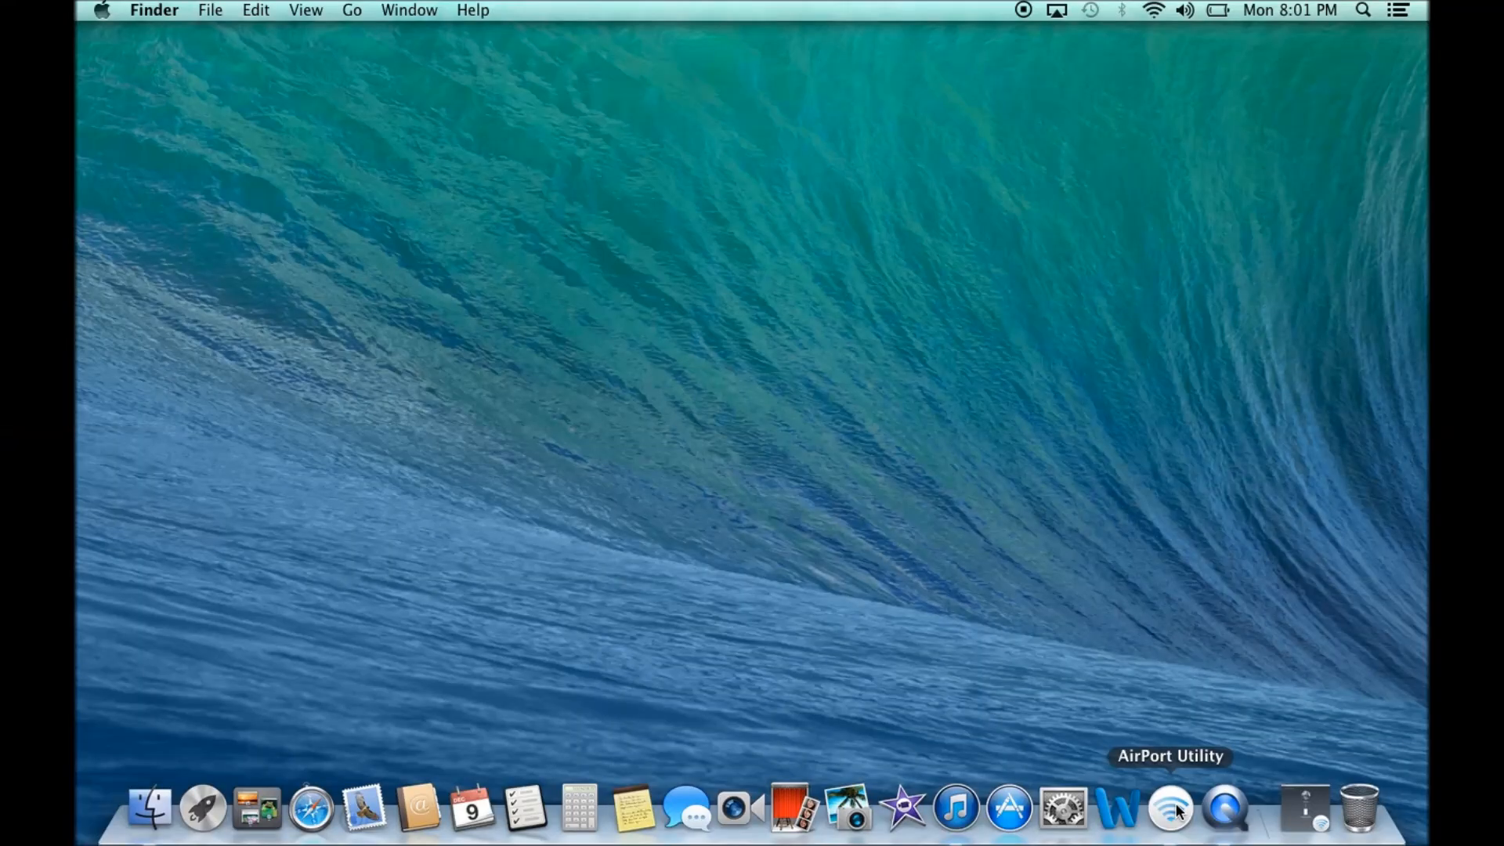
mouse_move(1295, 804)
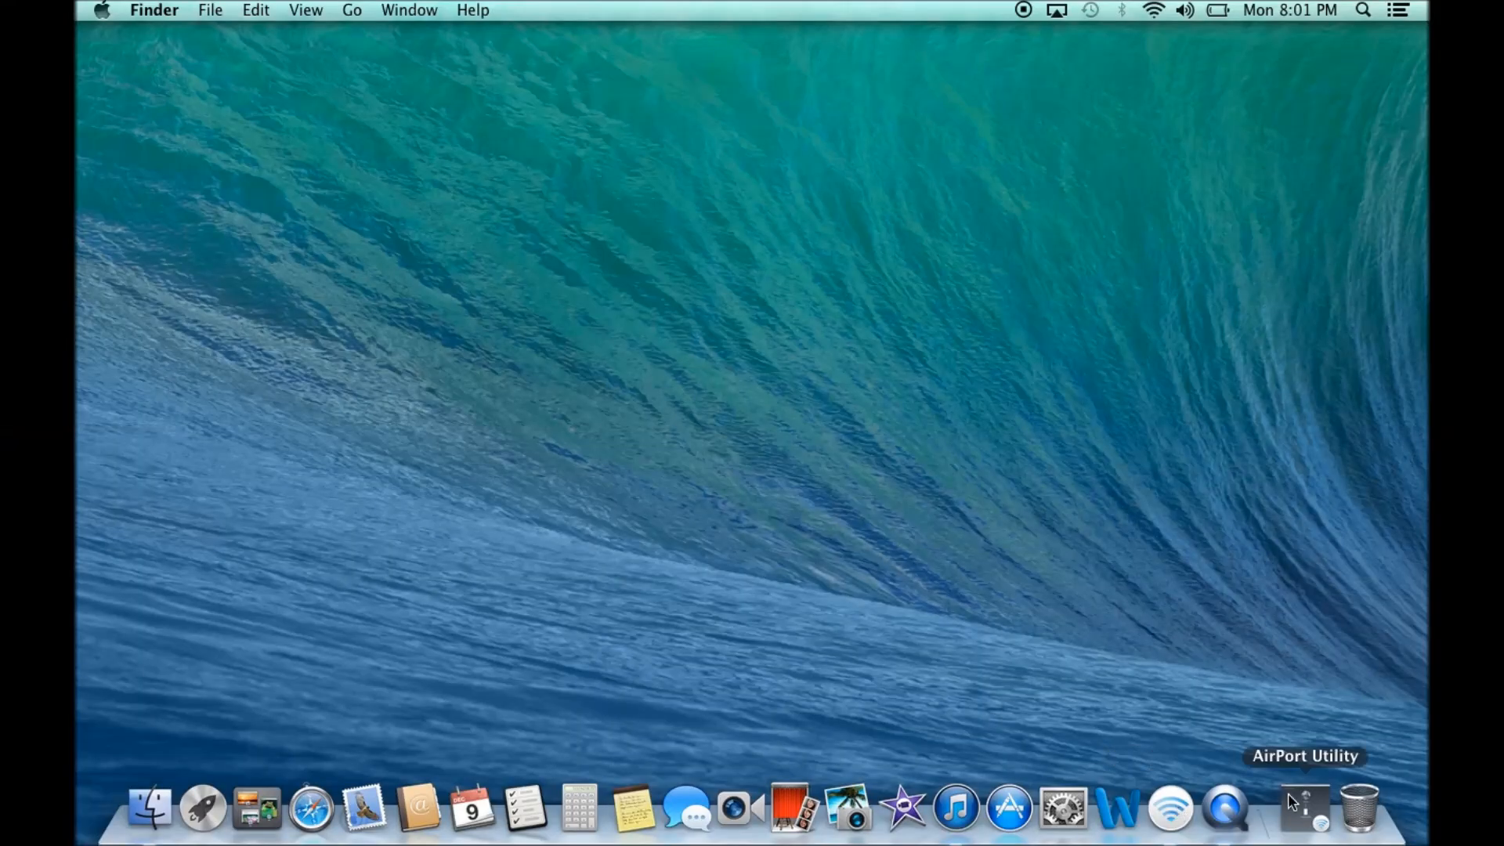
Launch AirPort Utility and show other Wi-Fi devices to reveal the new AirPort Express.
click(1305, 807)
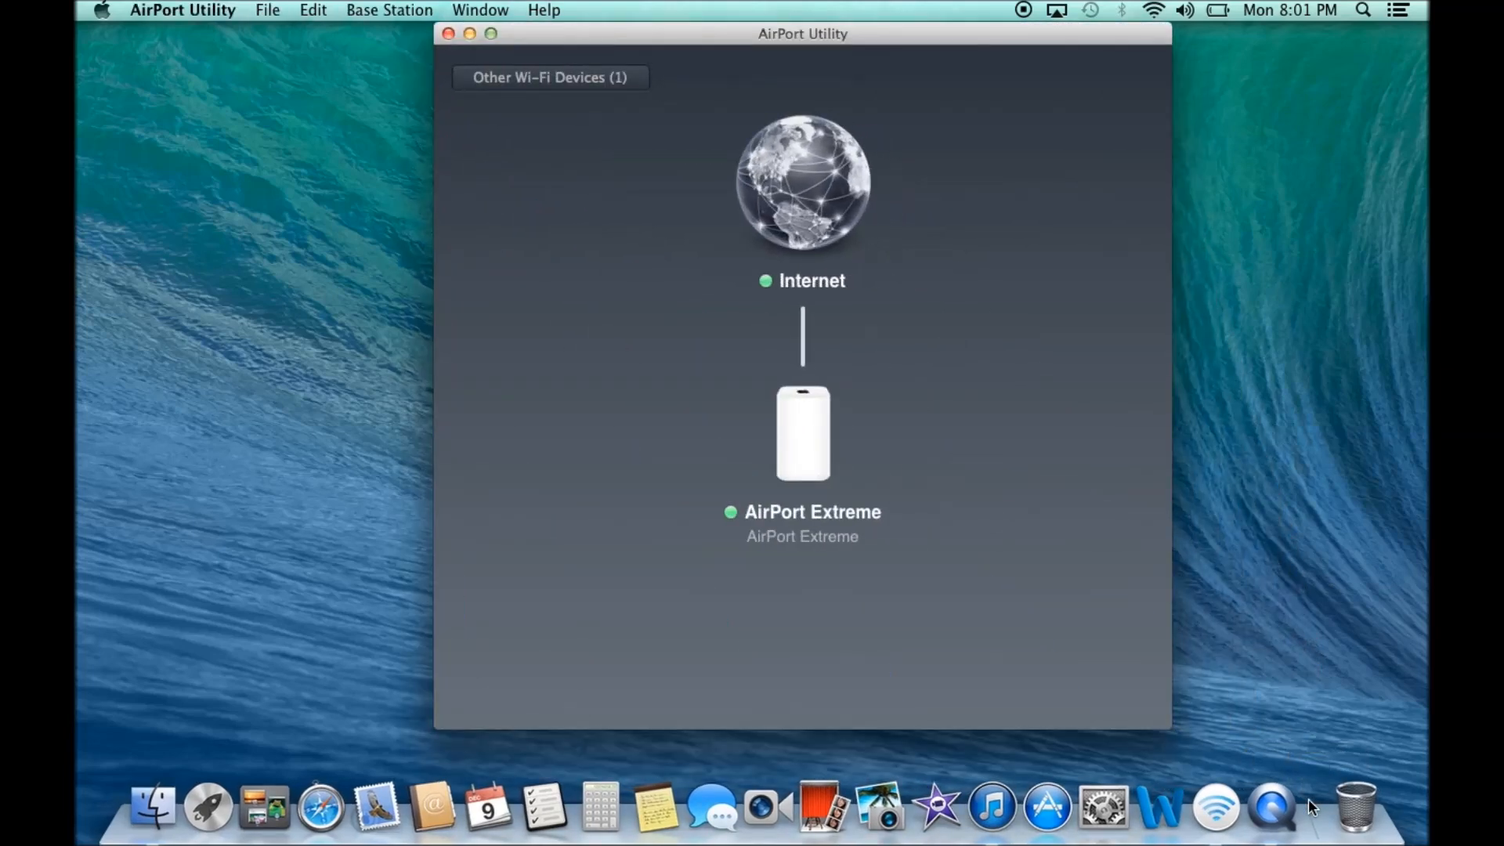
mouse_move(818, 235)
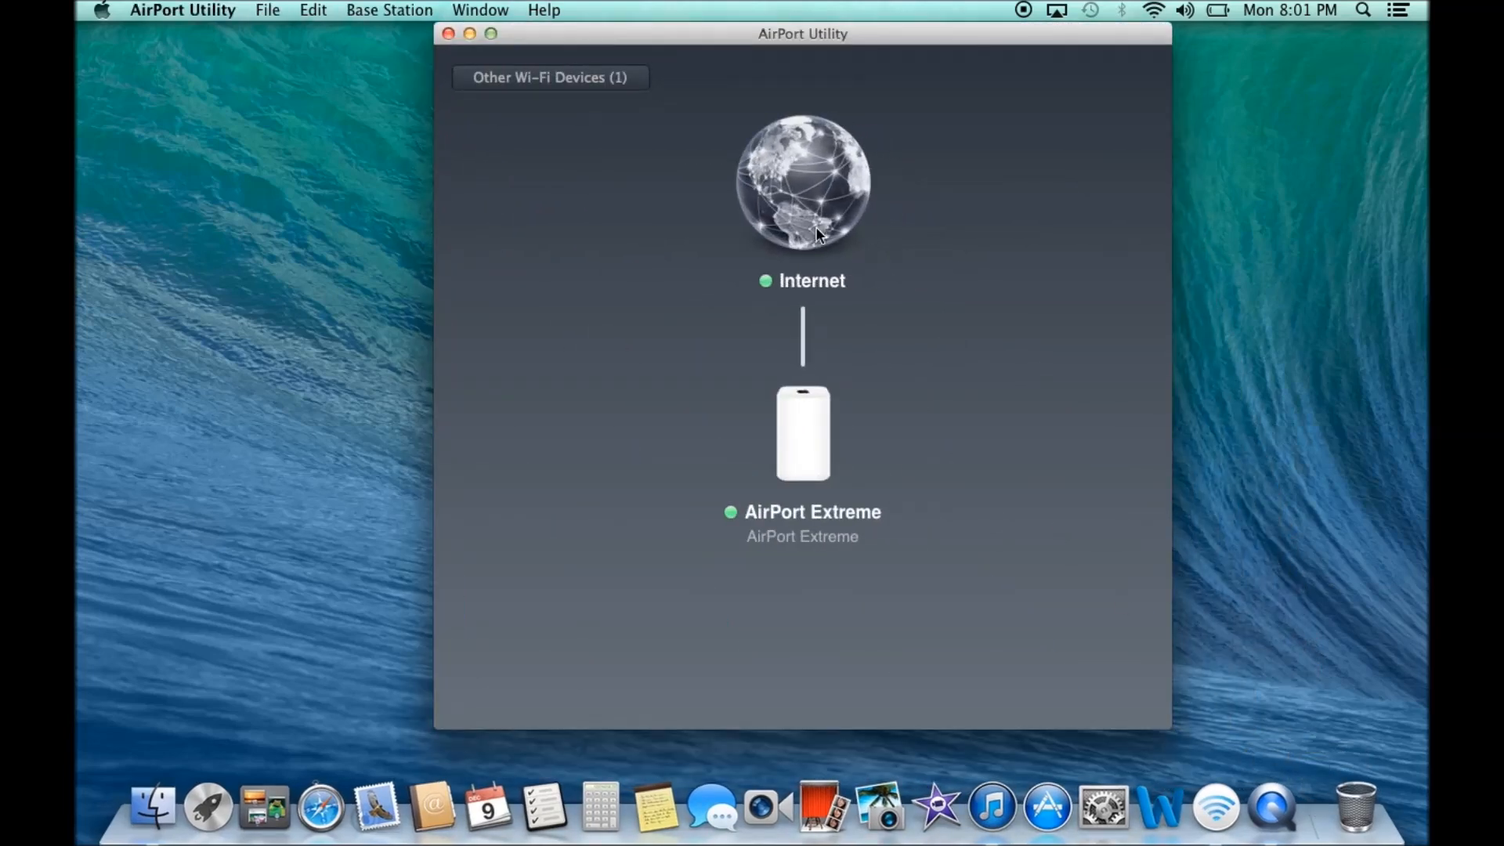
mouse_move(568, 111)
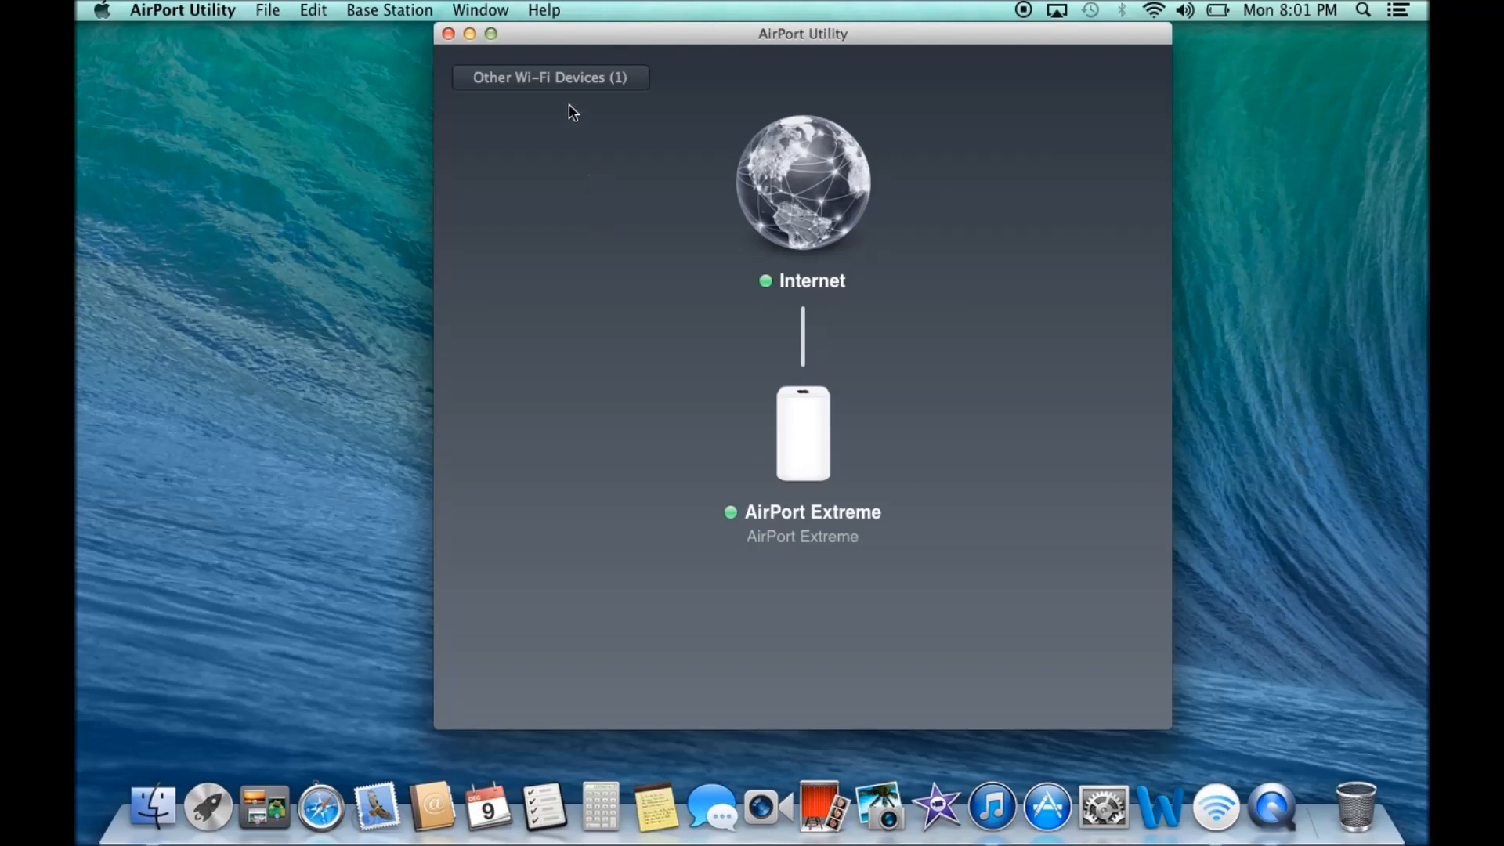
mouse_move(594, 94)
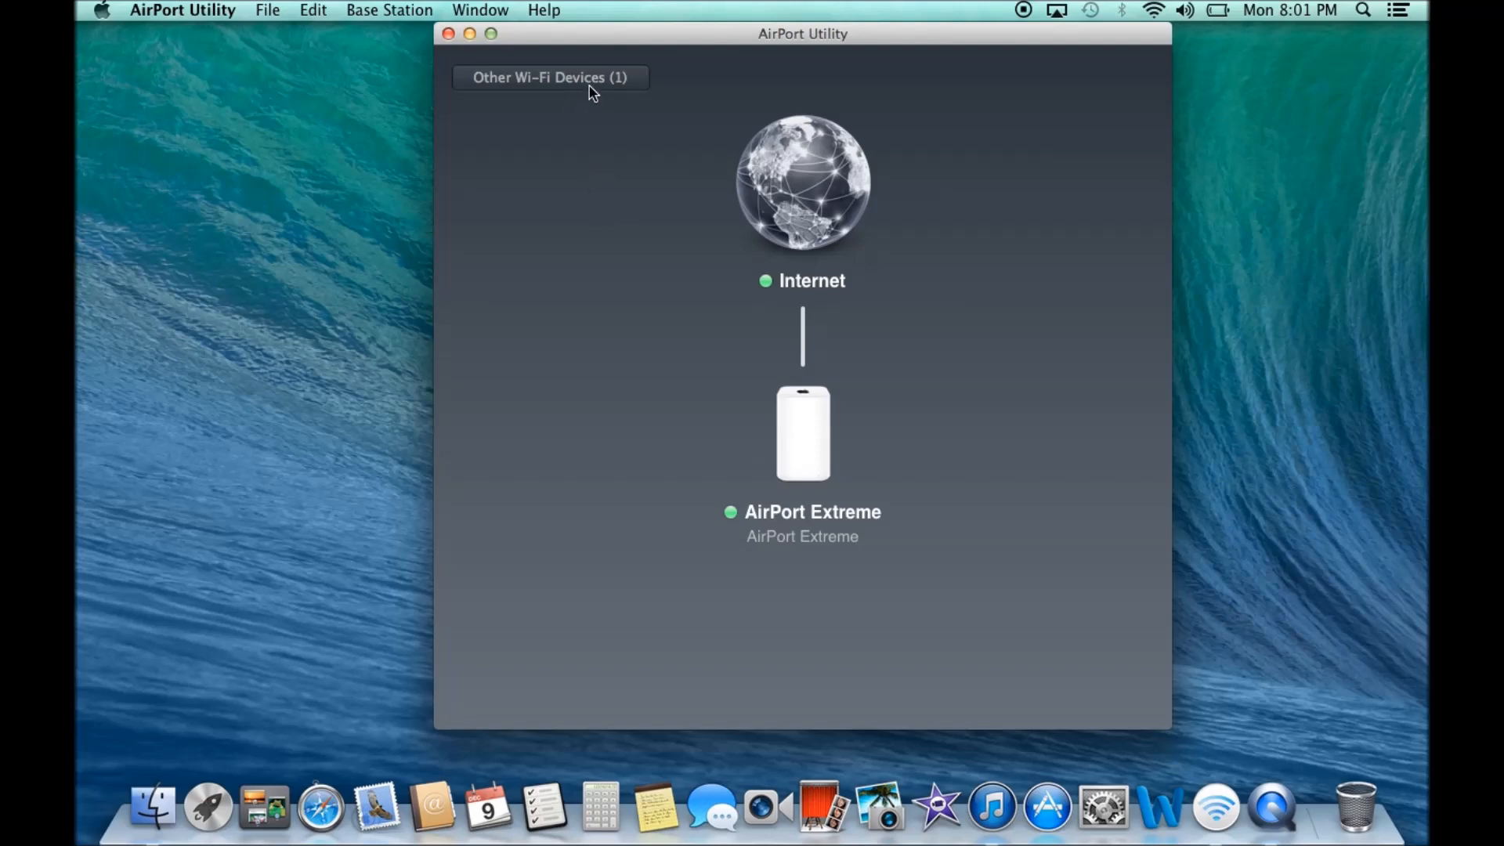
click(550, 78)
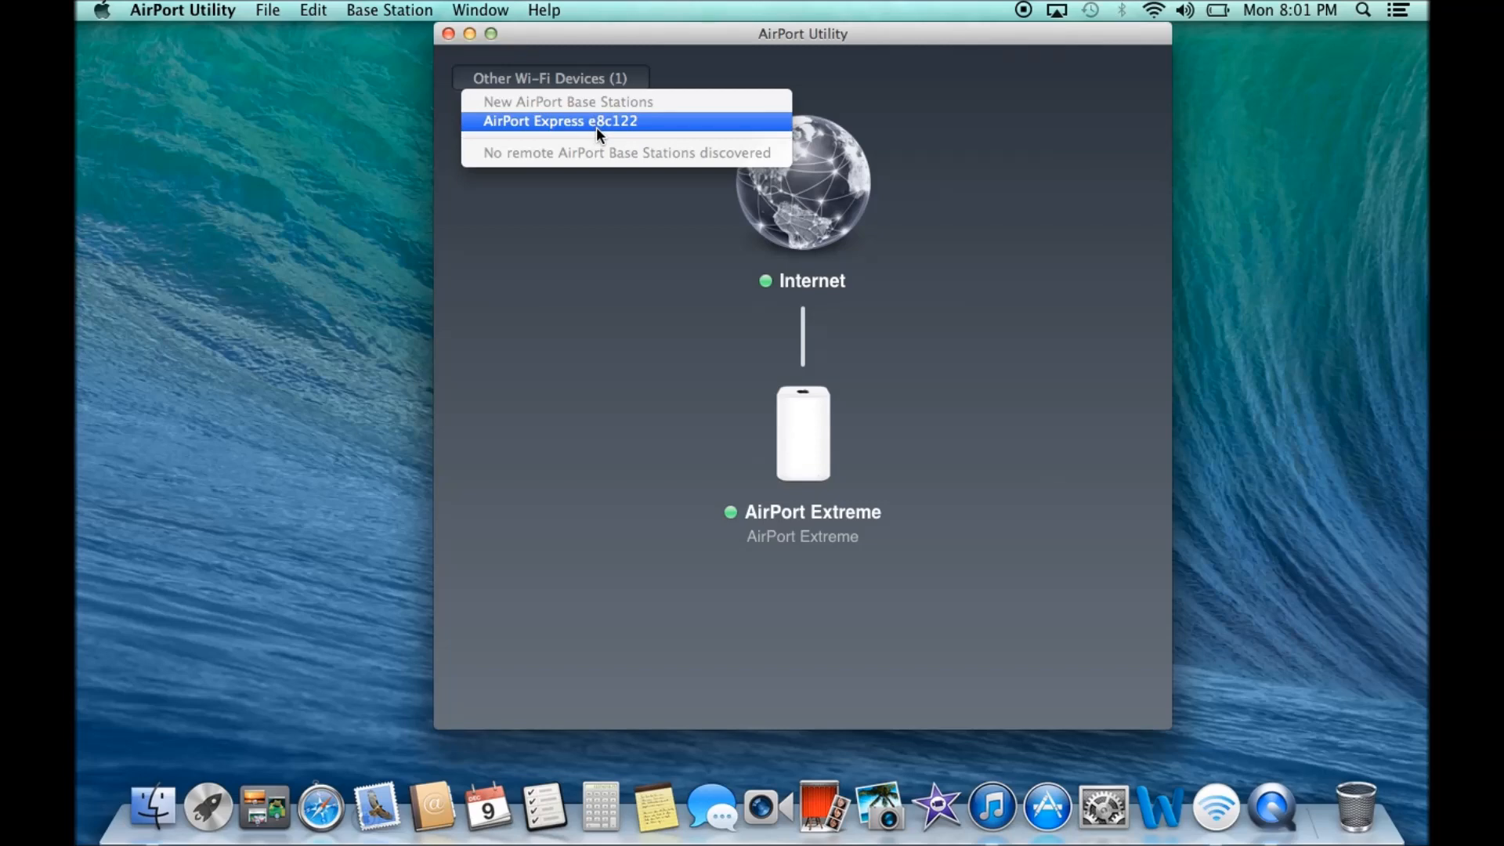
Set up AirPort Express e8c122 with the base station name 'AirPort Express' and continue.
click(560, 120)
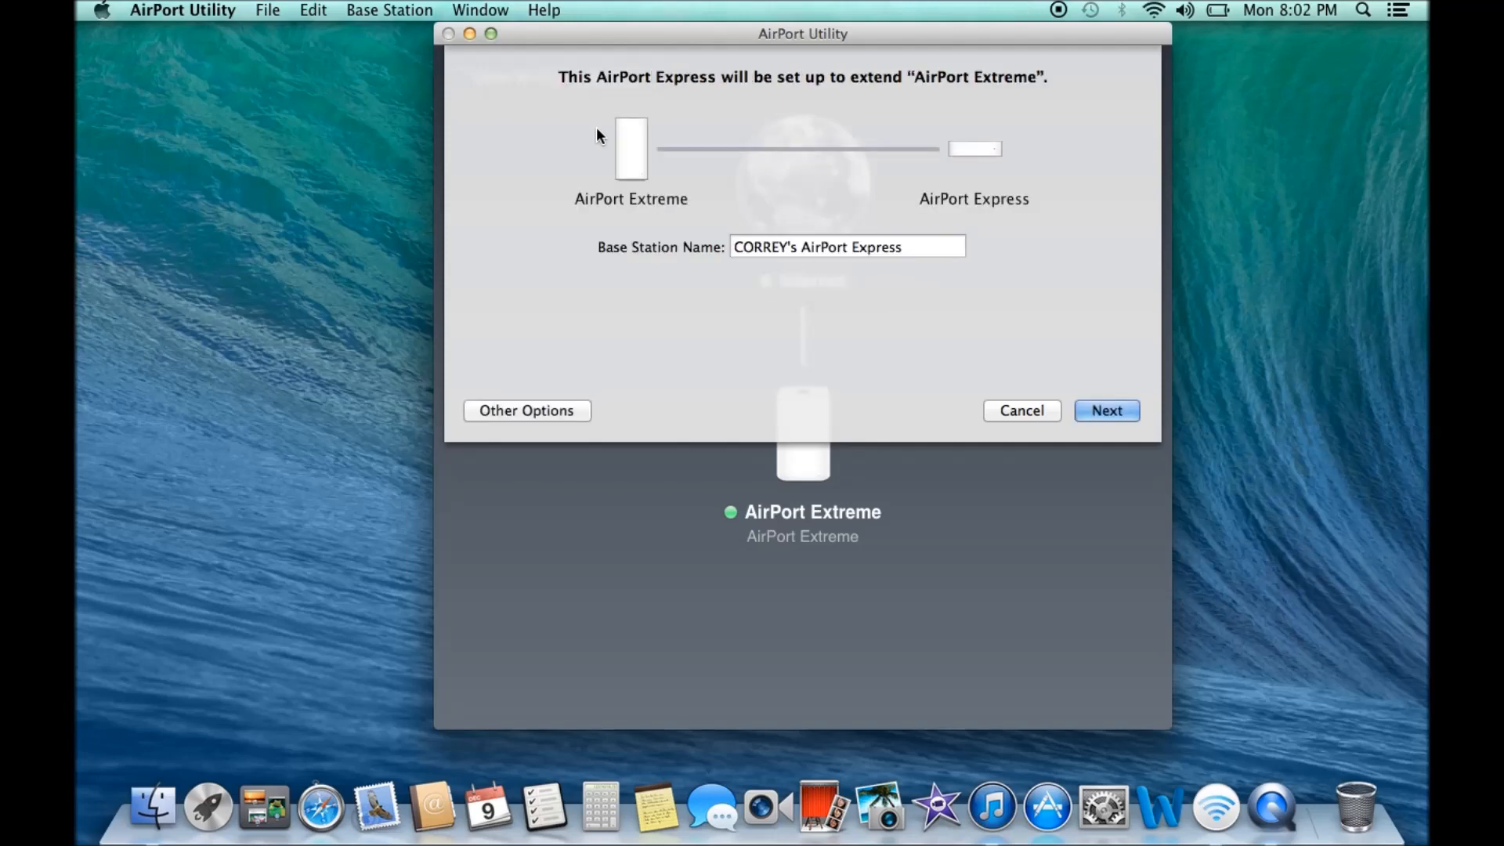
mouse_move(791, 274)
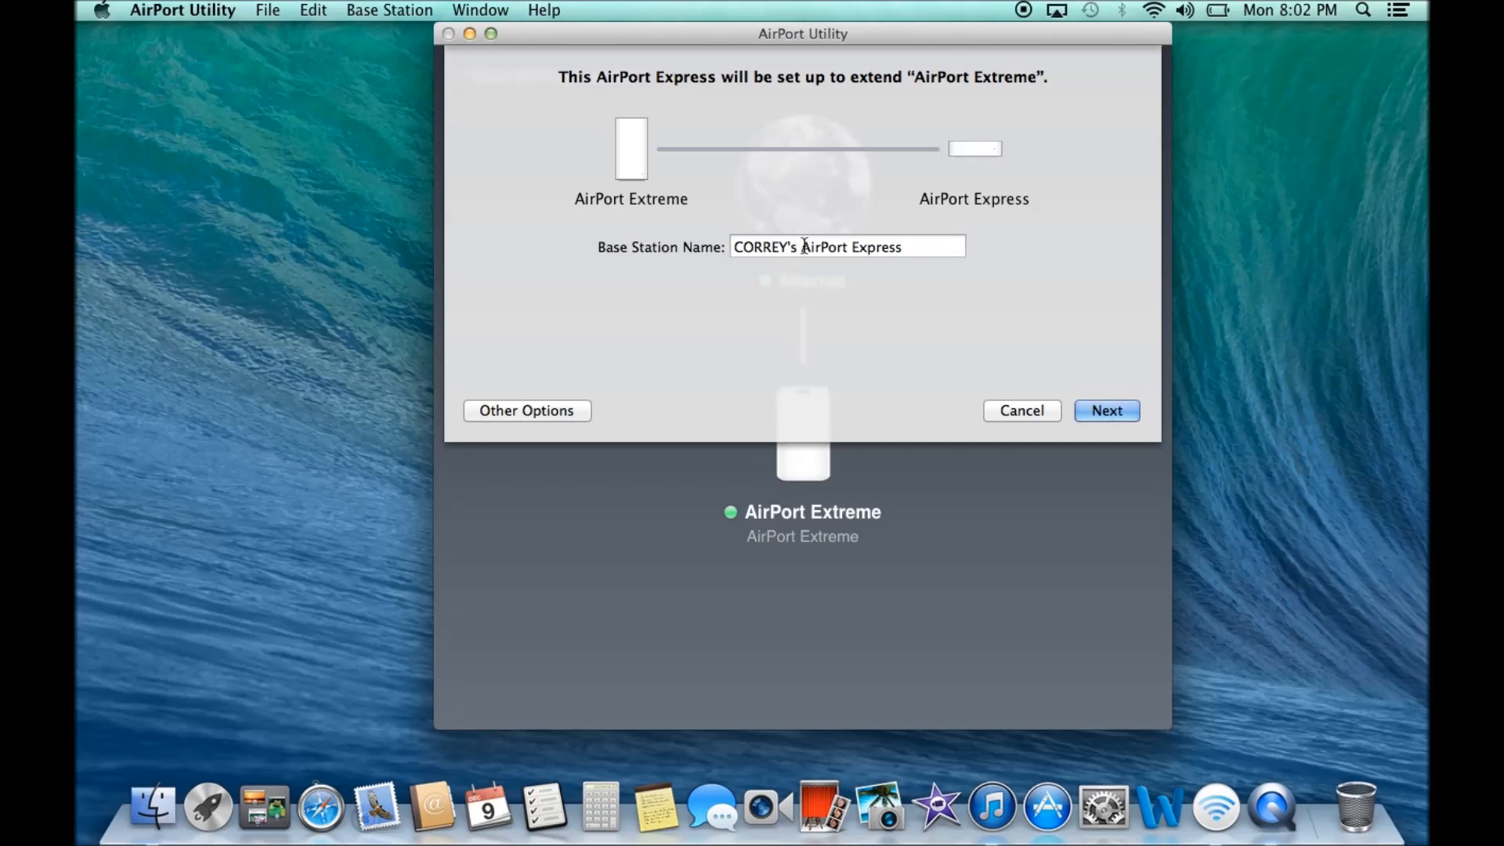
double_click(762, 247)
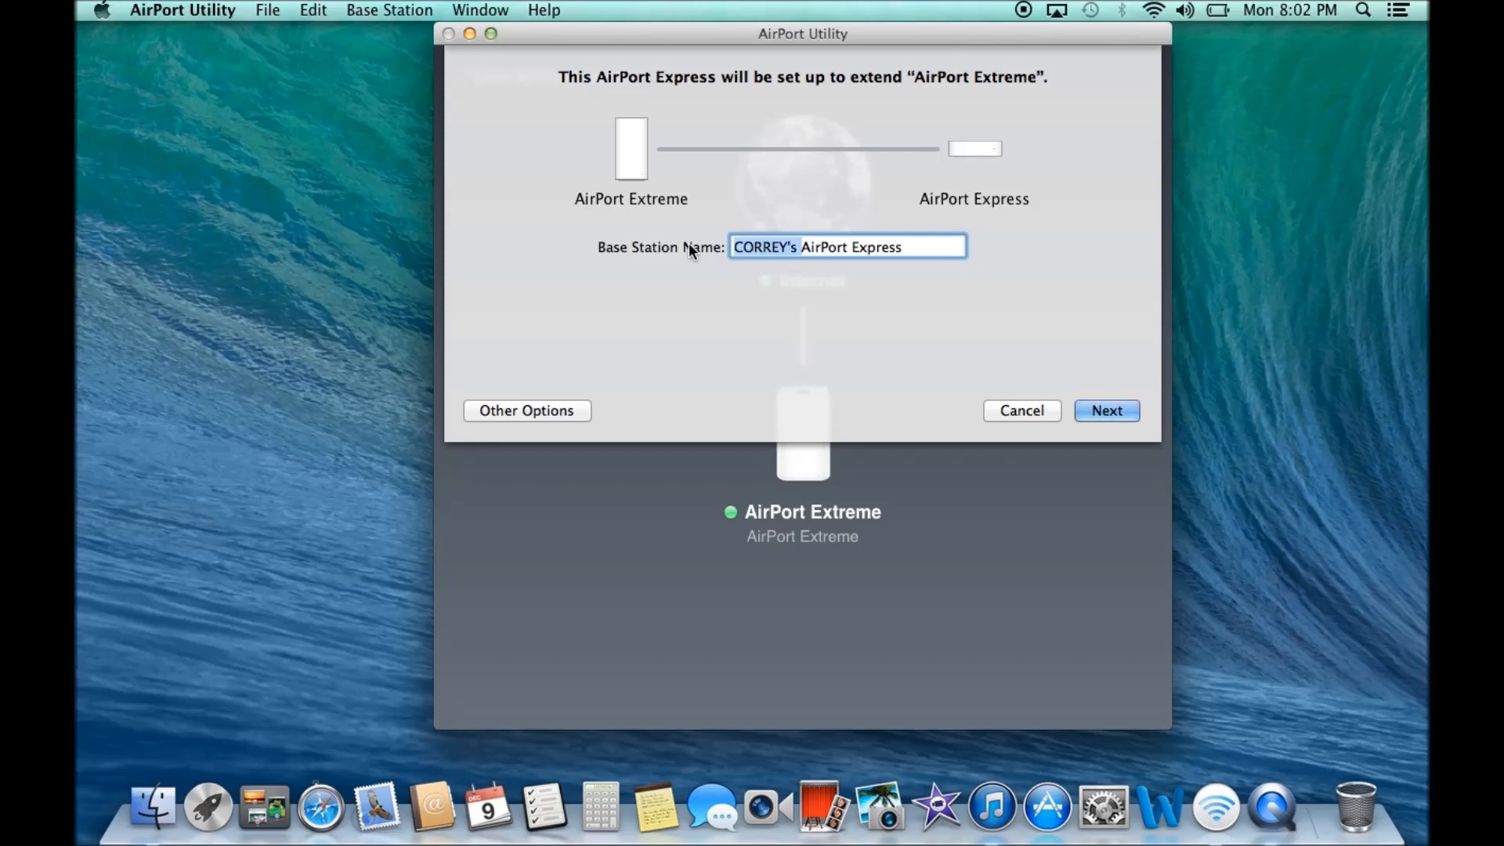
text(AirPort Express)
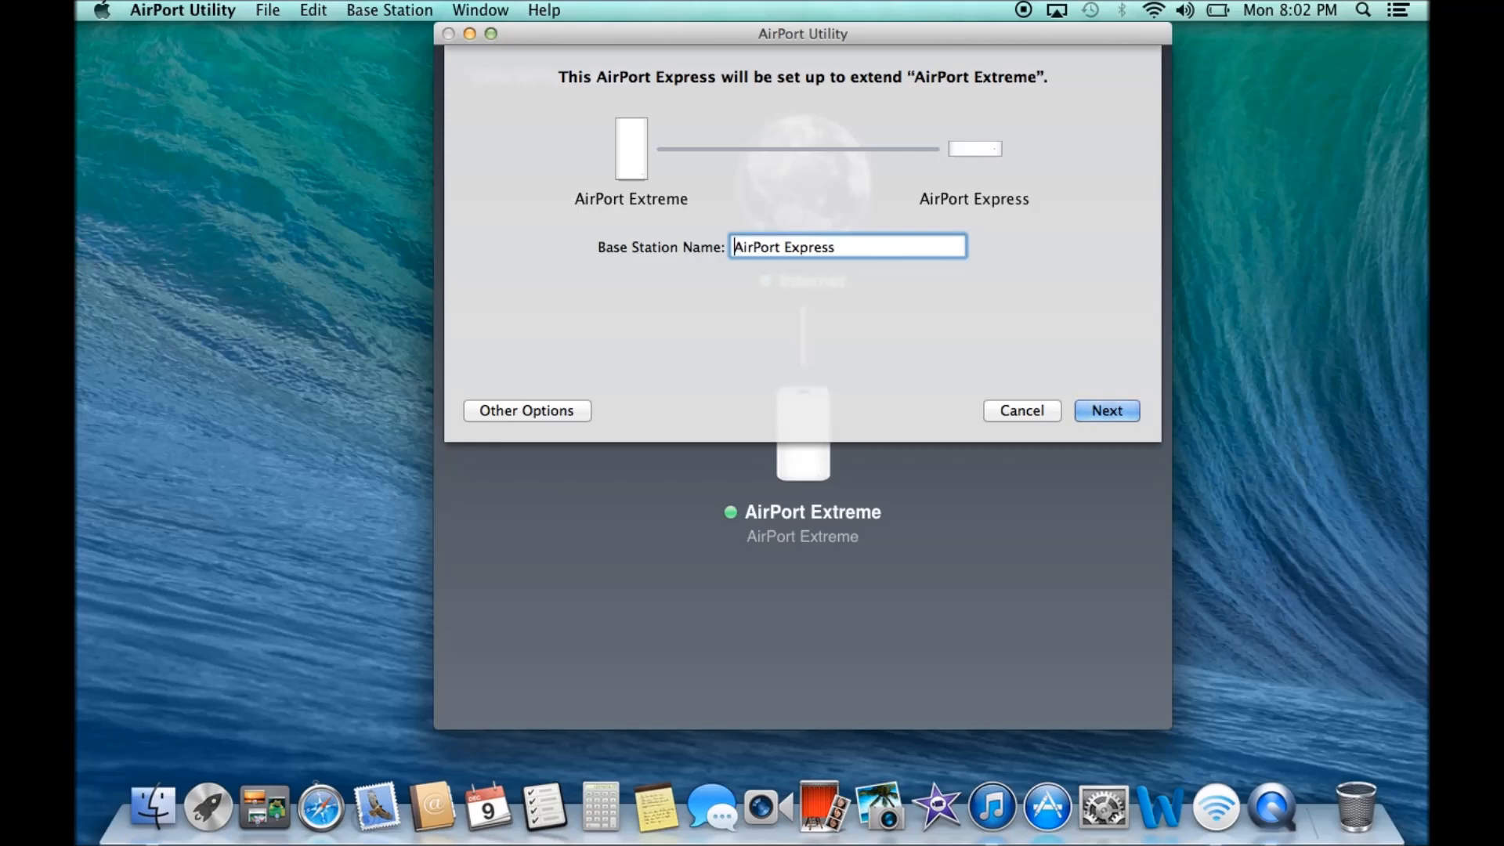
mouse_move(957, 368)
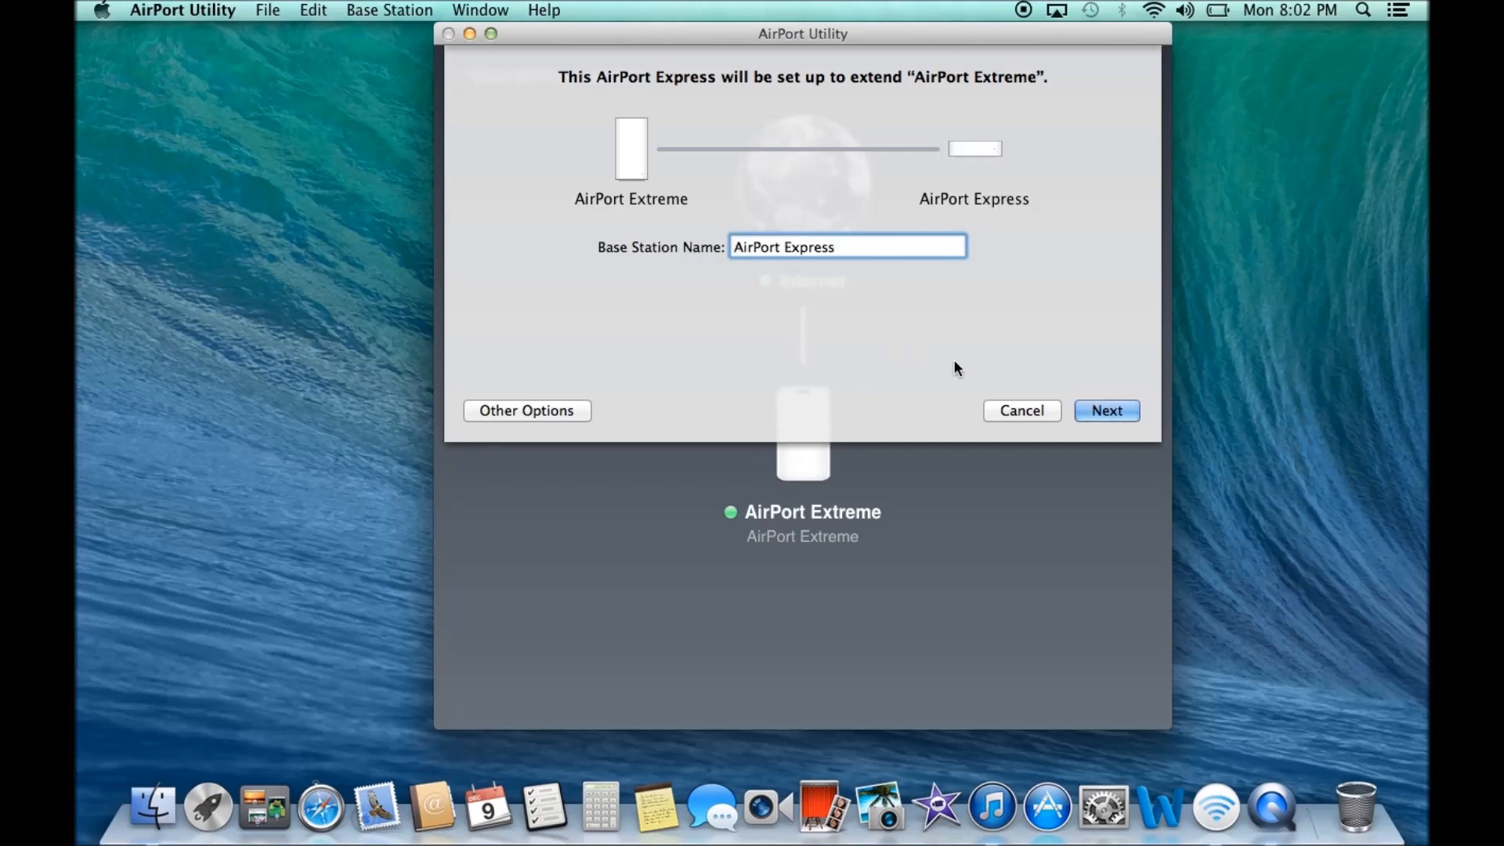
mouse_move(967, 352)
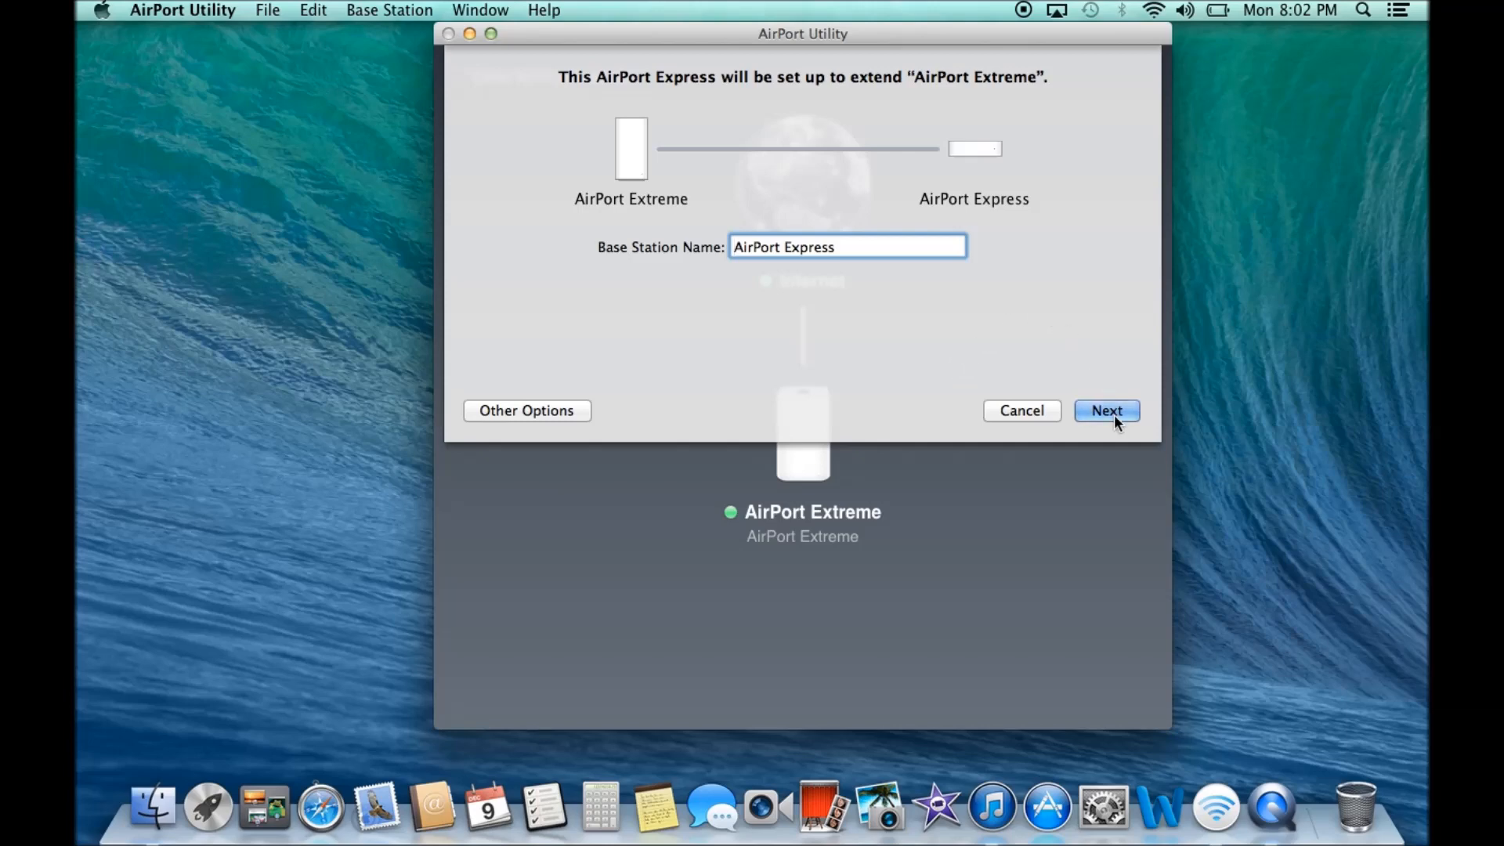
click(1106, 410)
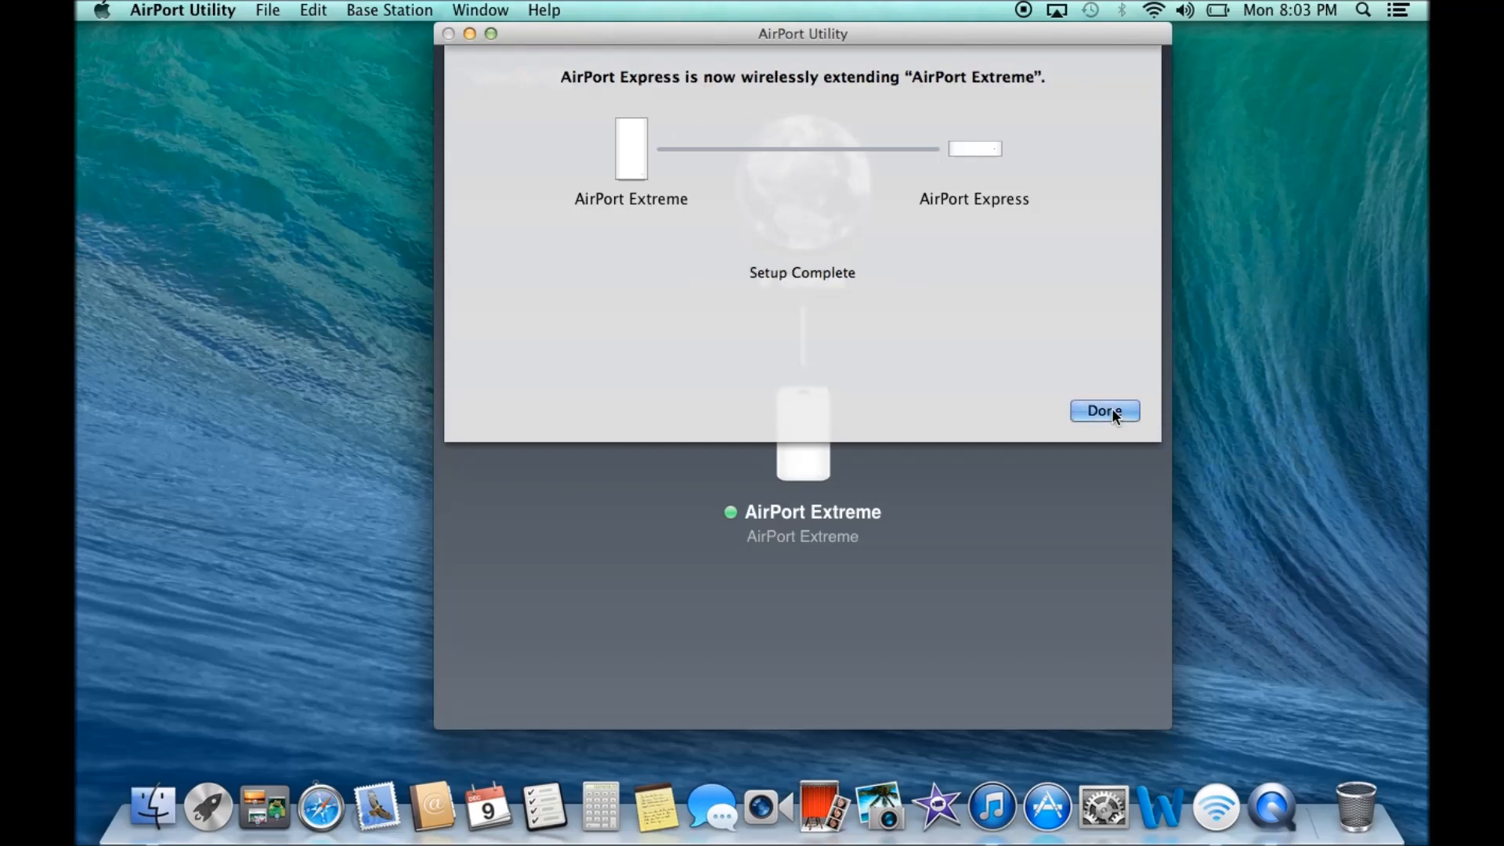
Dismiss the Setup Complete sheet once the Express extends the Extreme.
click(1104, 410)
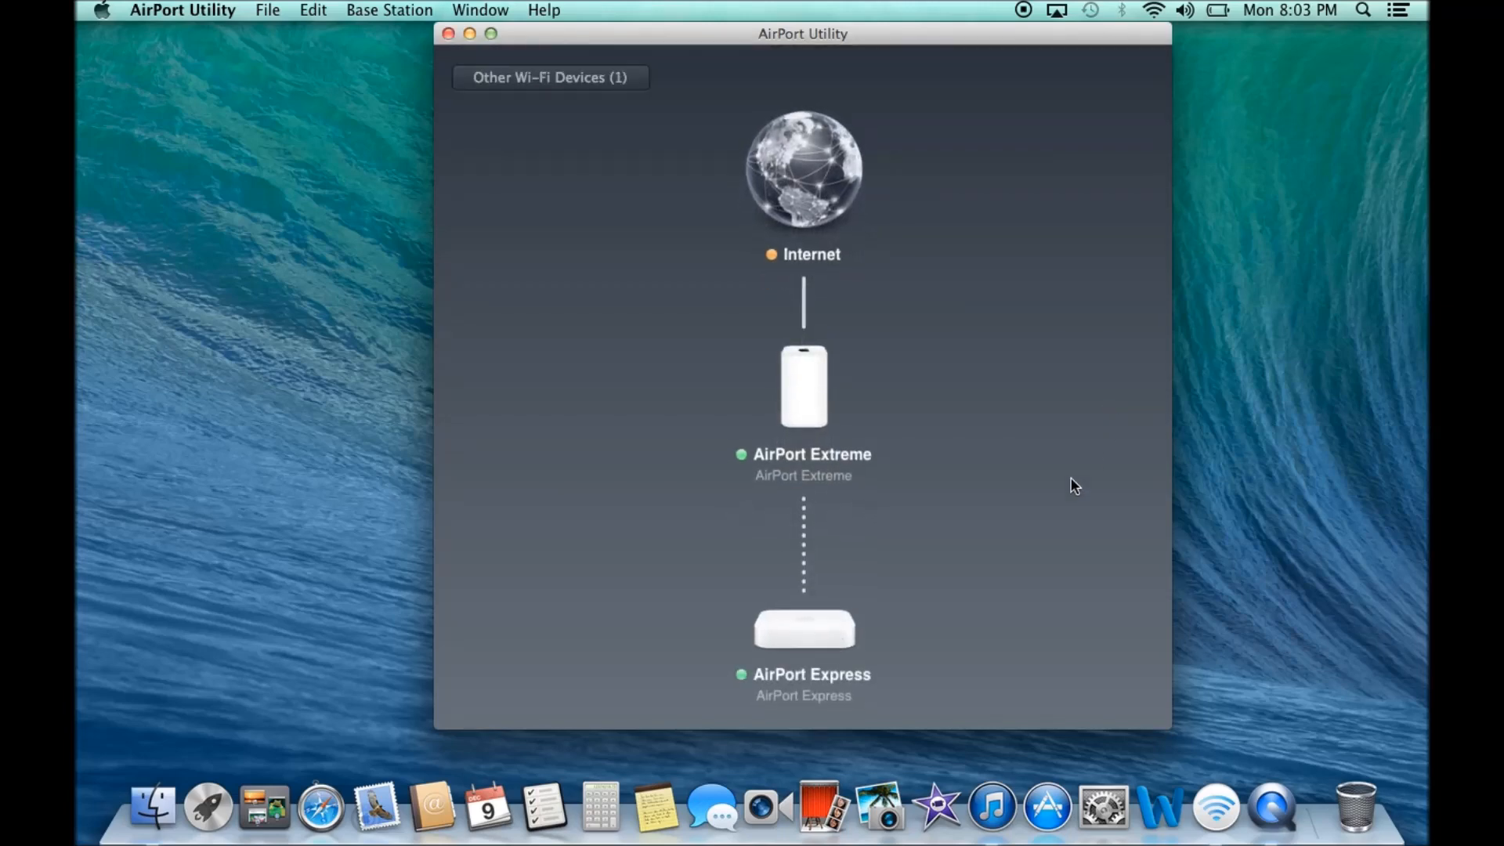
mouse_move(792, 608)
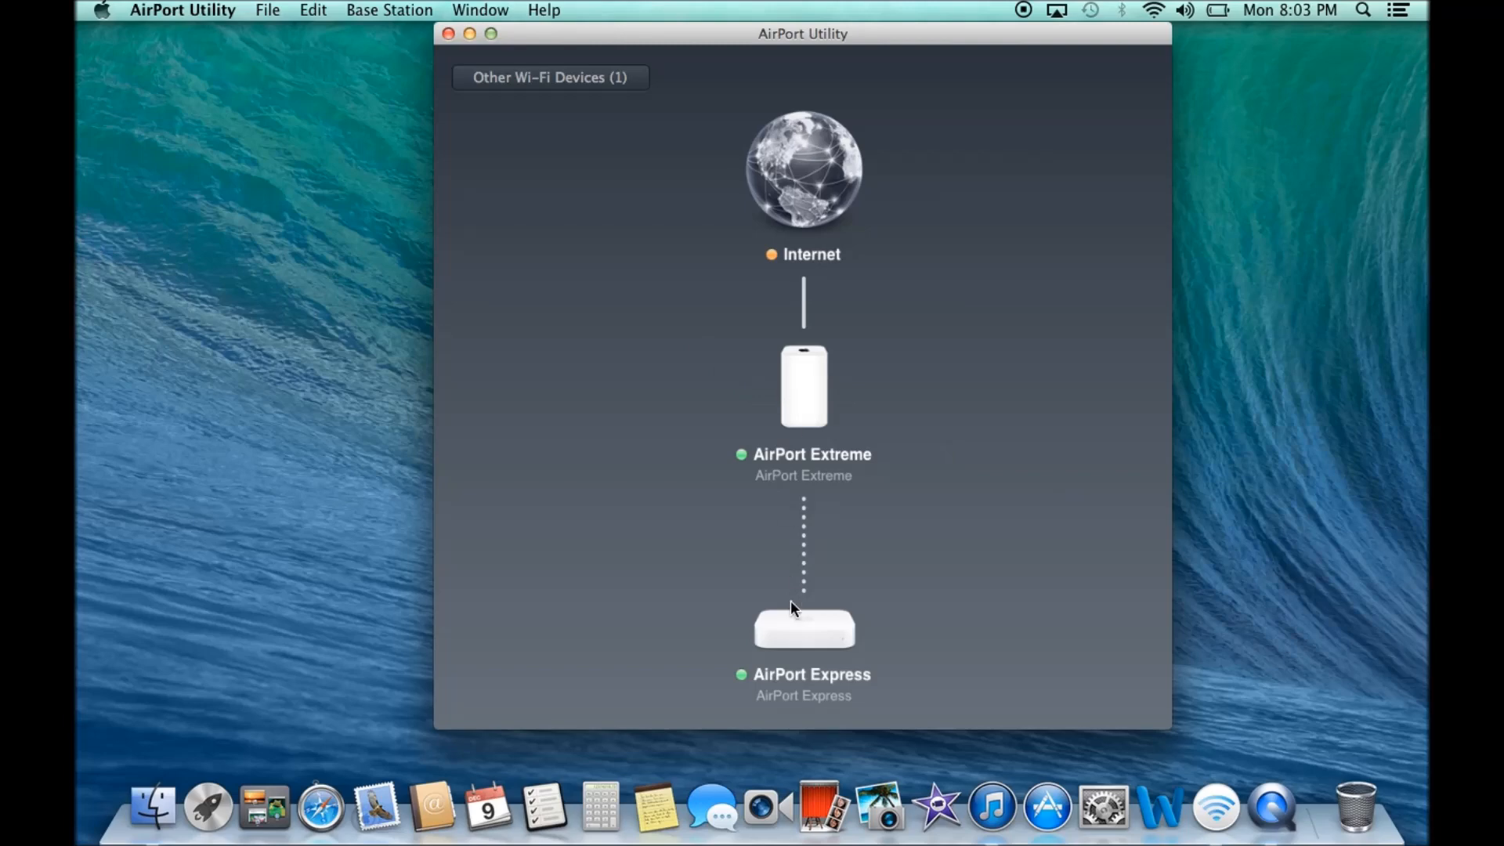
mouse_move(821, 651)
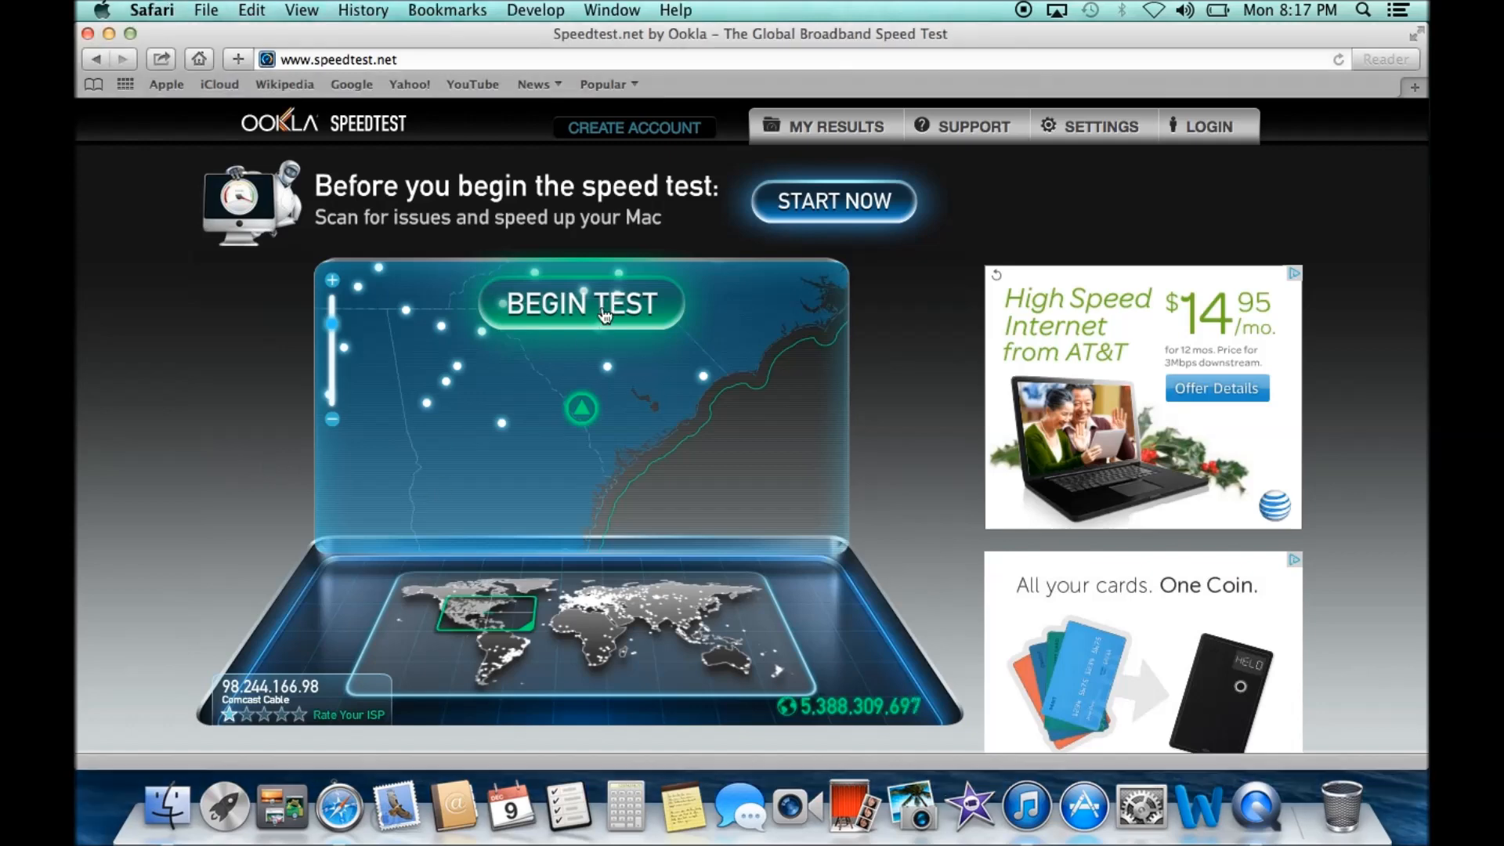
Begin the internet speed test on speedtest.net in Safari.
click(581, 303)
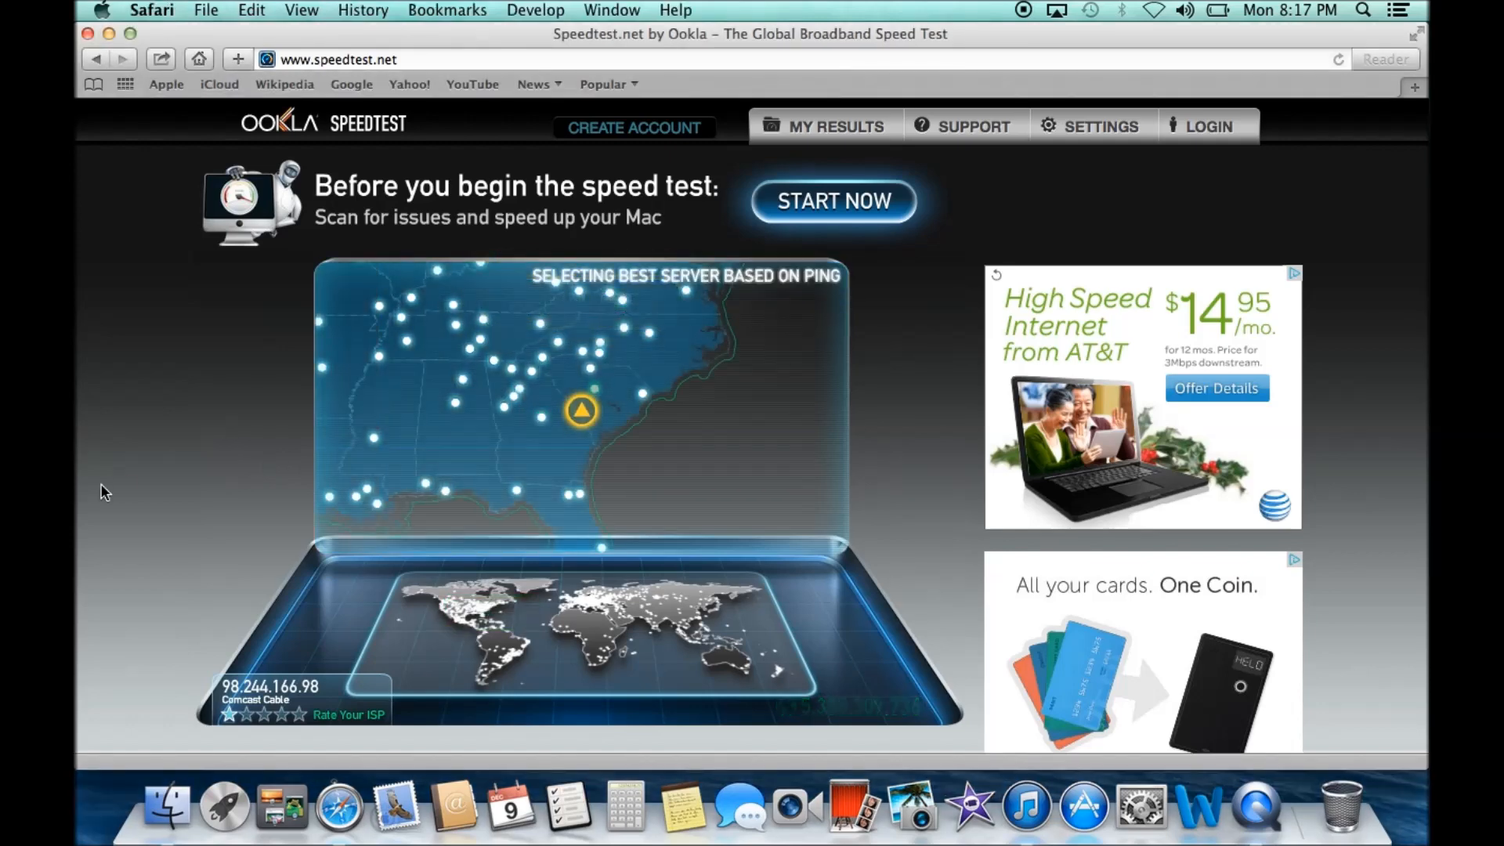